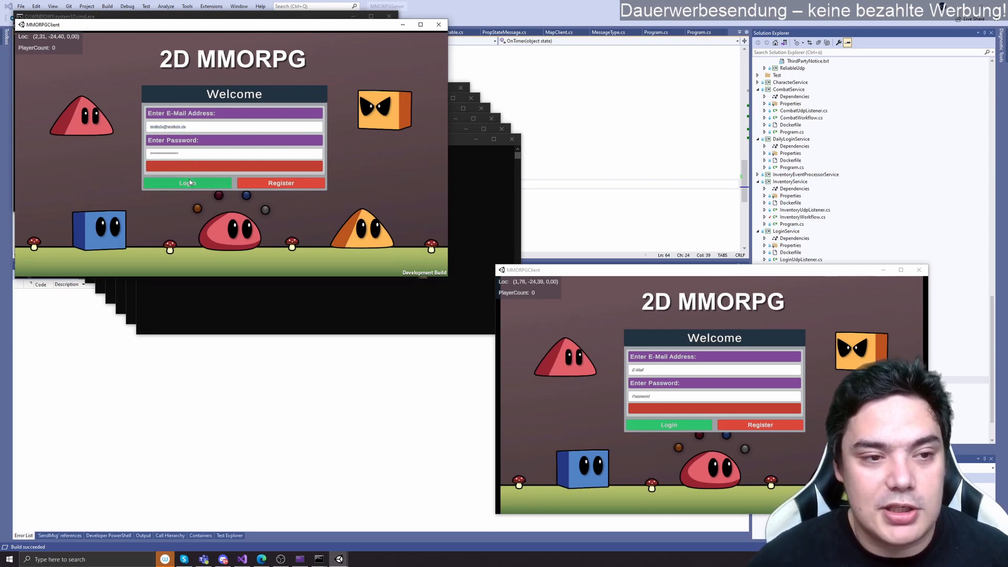
Log in with the entered account on the first client
left_click(186, 183)
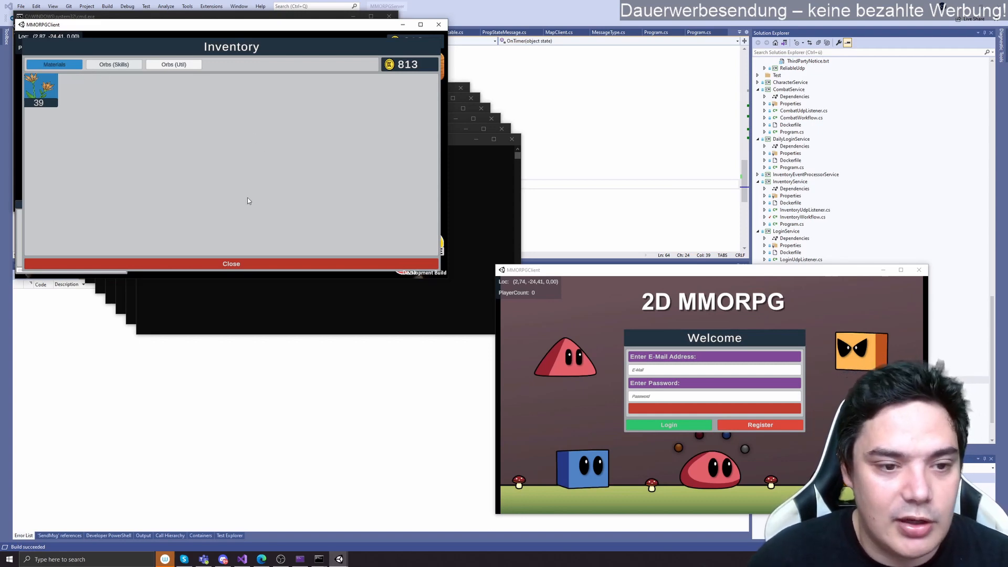
Browse the inventory tabs and close it to return to testkds in the world
left_click(231, 264)
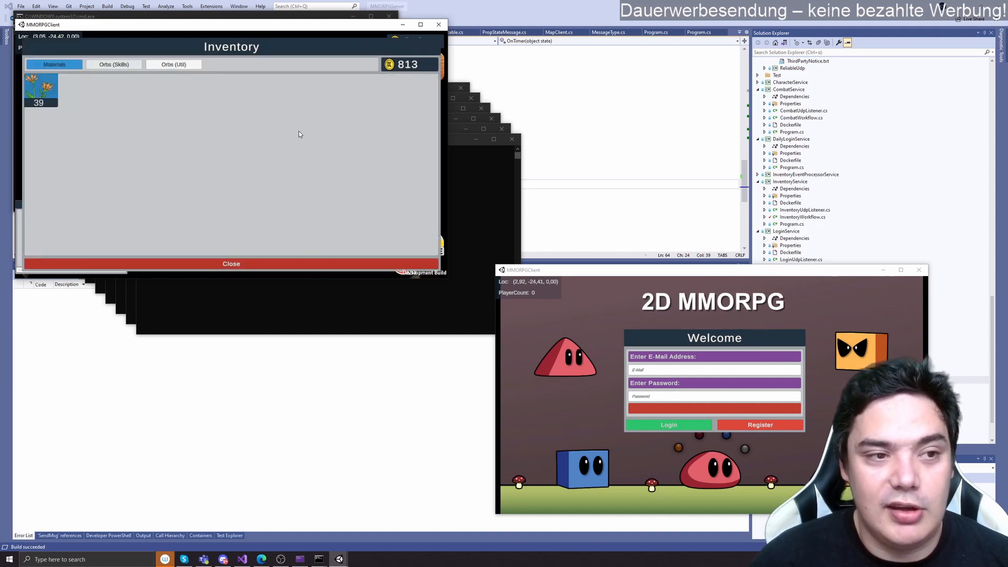
left_click(230, 263)
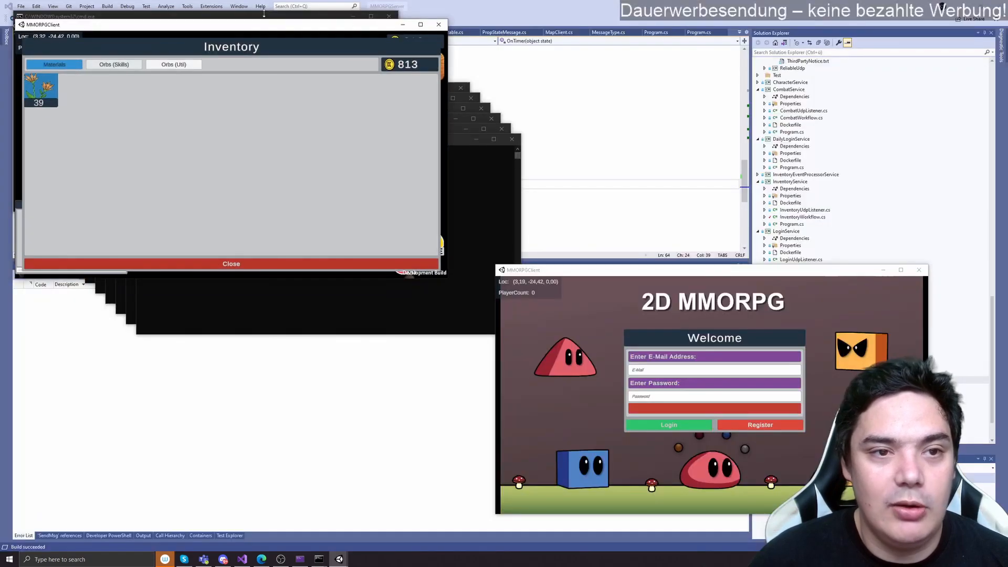
left_click(231, 264)
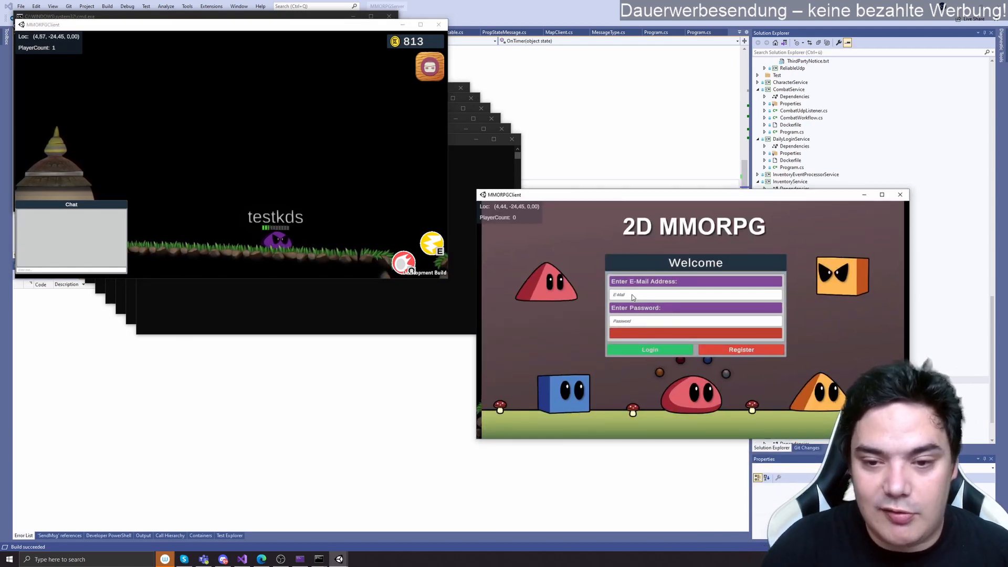
type("testkds3")
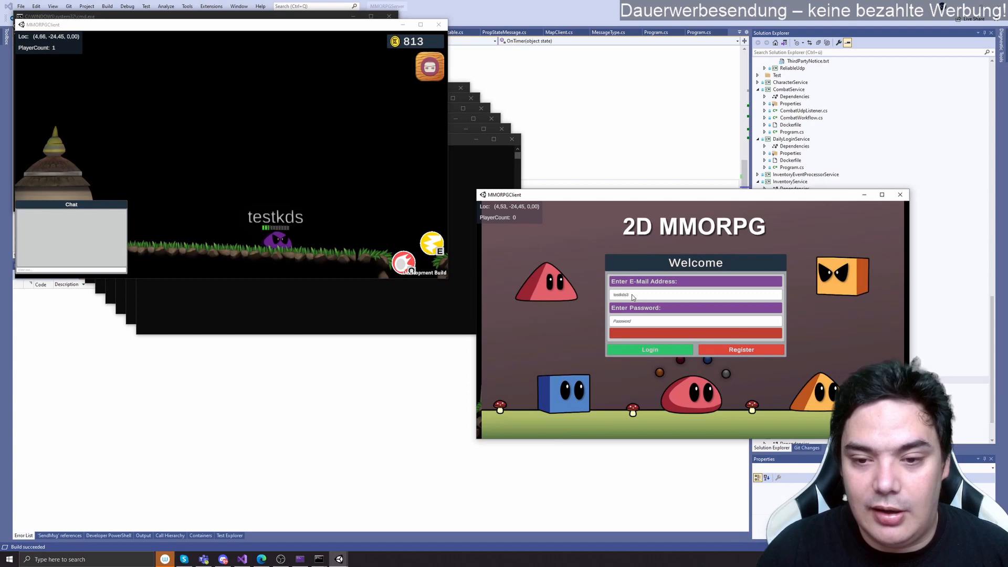
type("testkds.com")
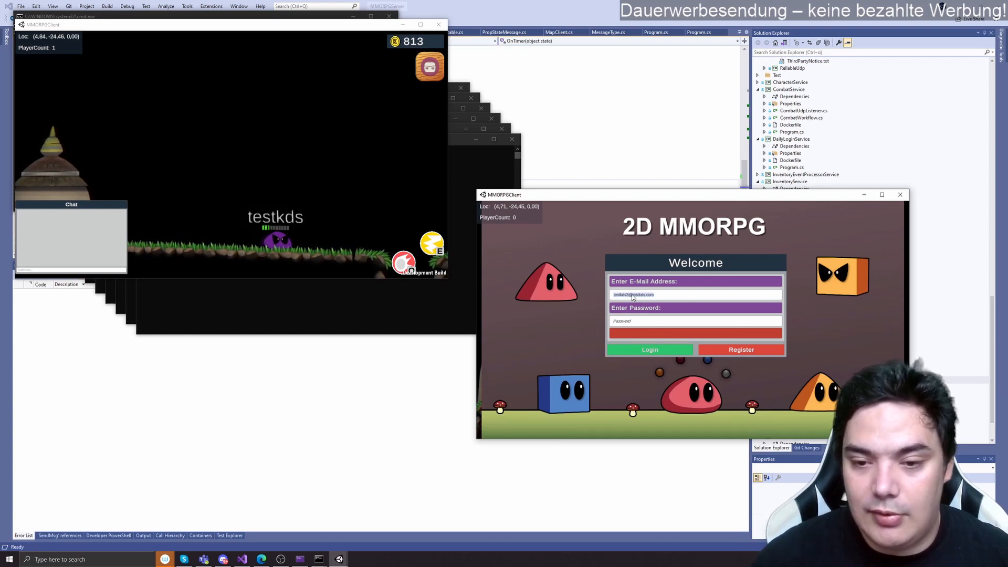
left_click(648, 348)
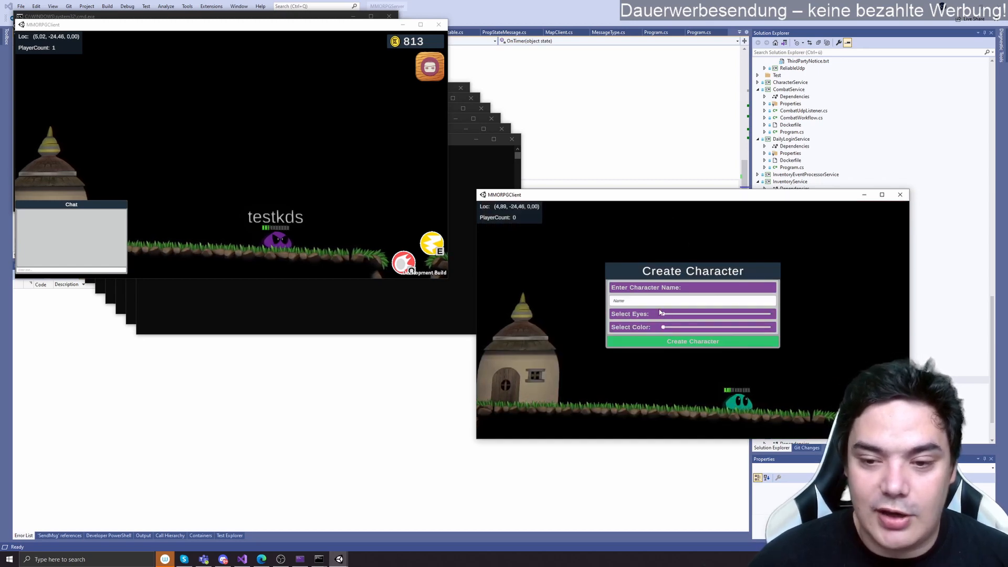
Create a red character named KDS3 and enter the world
type("KDS3")
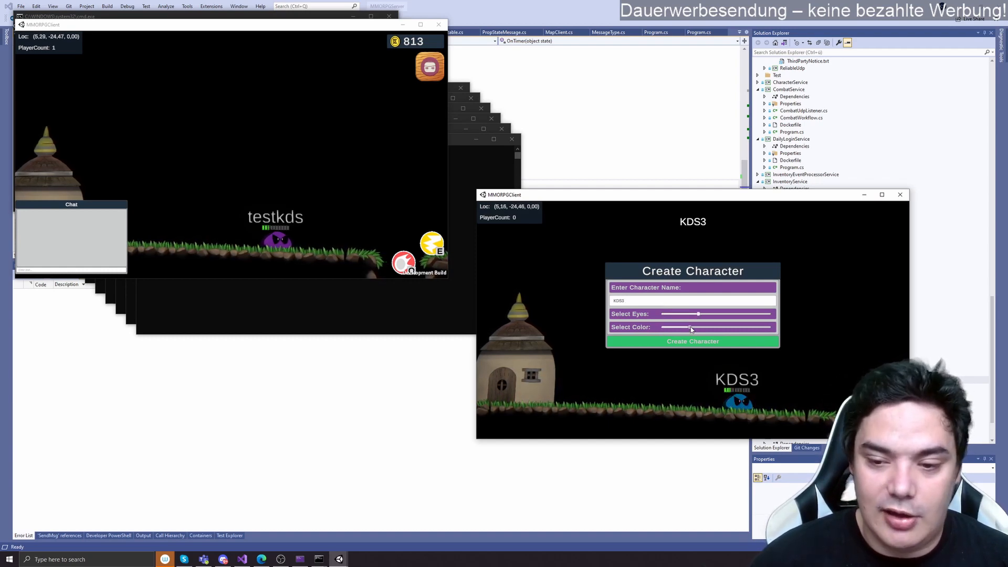
left_click_drag(691, 326, 742, 327)
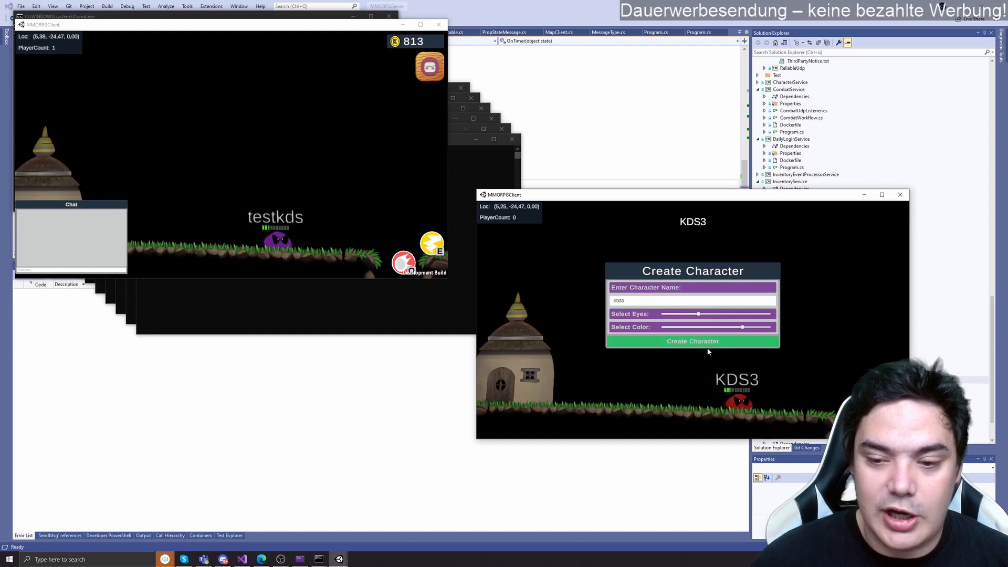
left_click(692, 341)
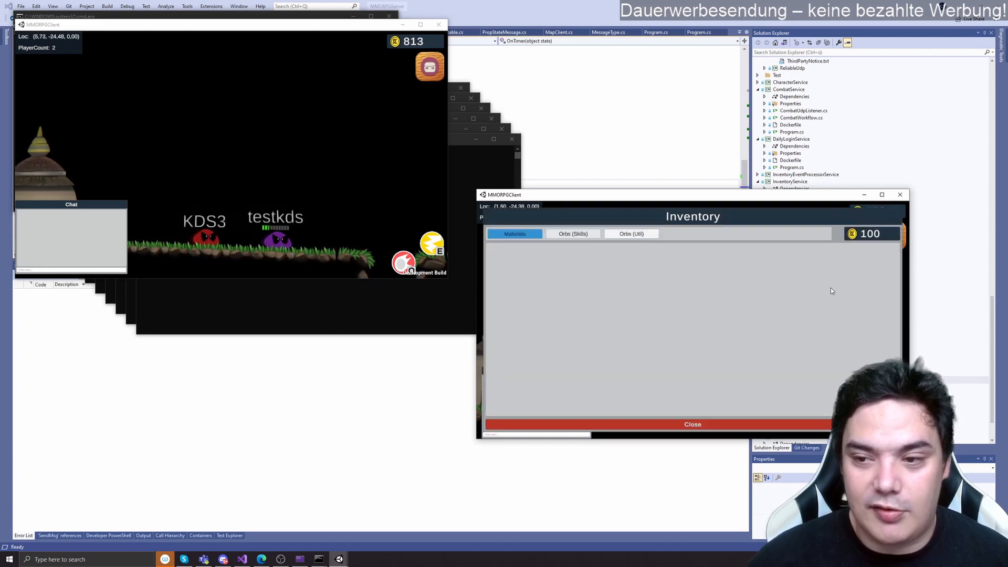
Check KDS3's inventory while gathering flowers, reaching 2 flowers and 102 coins
left_click(692, 423)
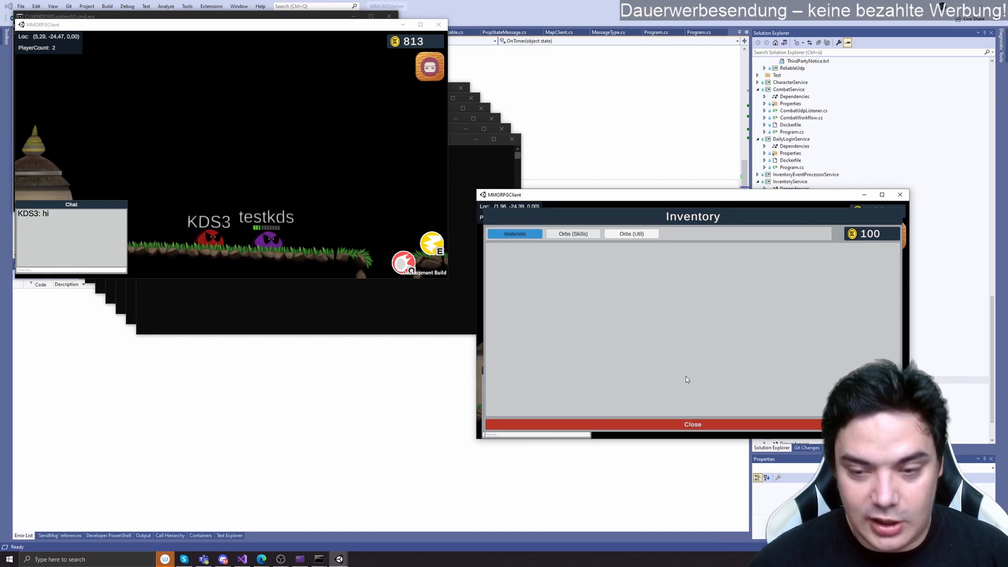
left_click(692, 423)
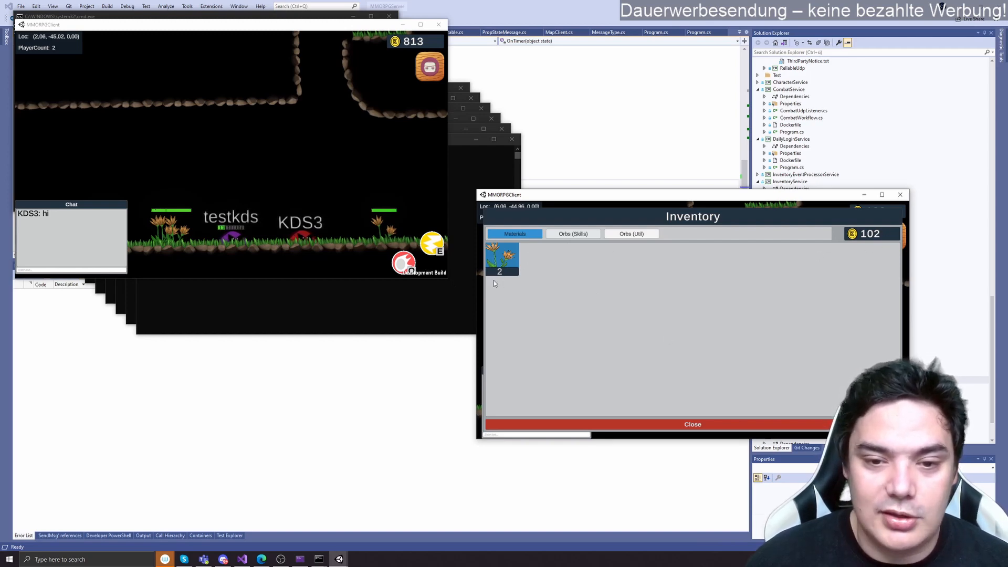
Close KDS3's inventory and view testkds's inventory with 41 flowers and 815 coins
left_click(692, 423)
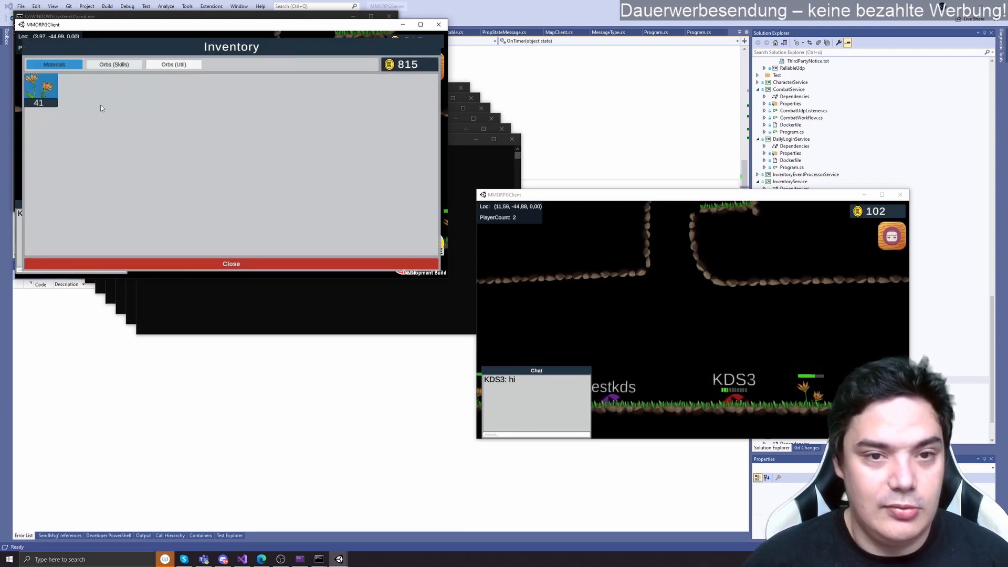
left_click(231, 263)
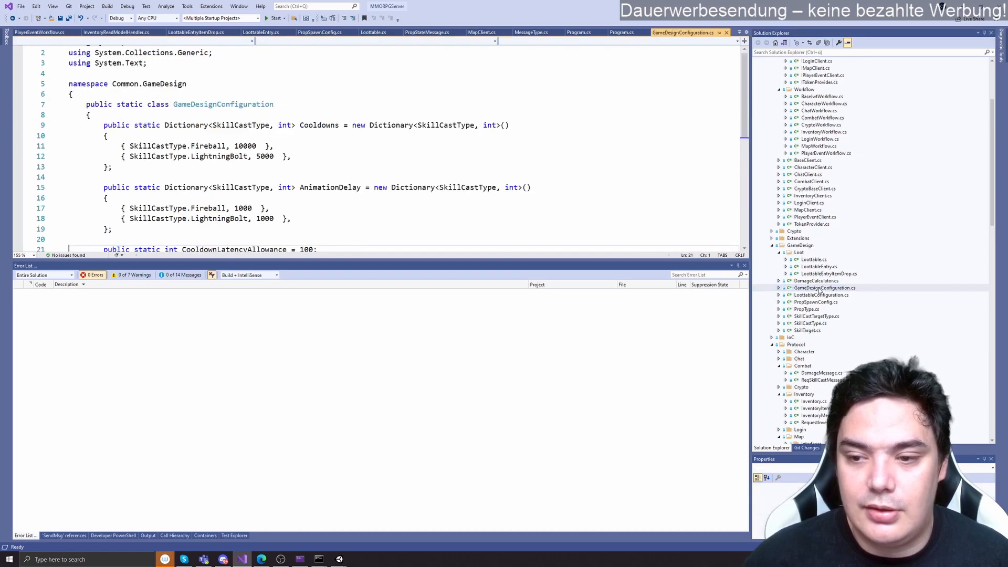
Open LoottableConfiguration.cs showing the Flower prop dropping 1 to 2 Flowers
left_click(820, 294)
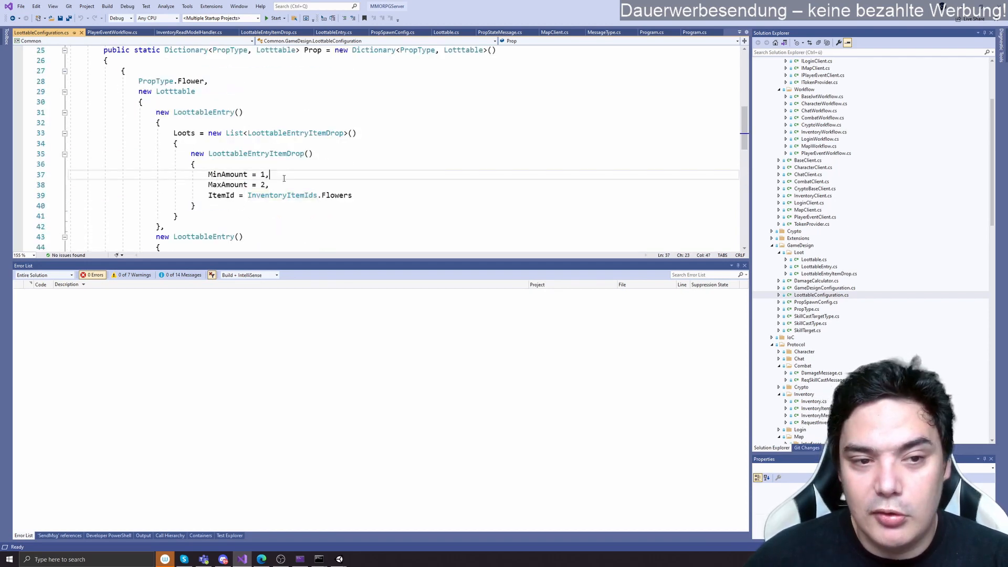
scroll("down", 3)
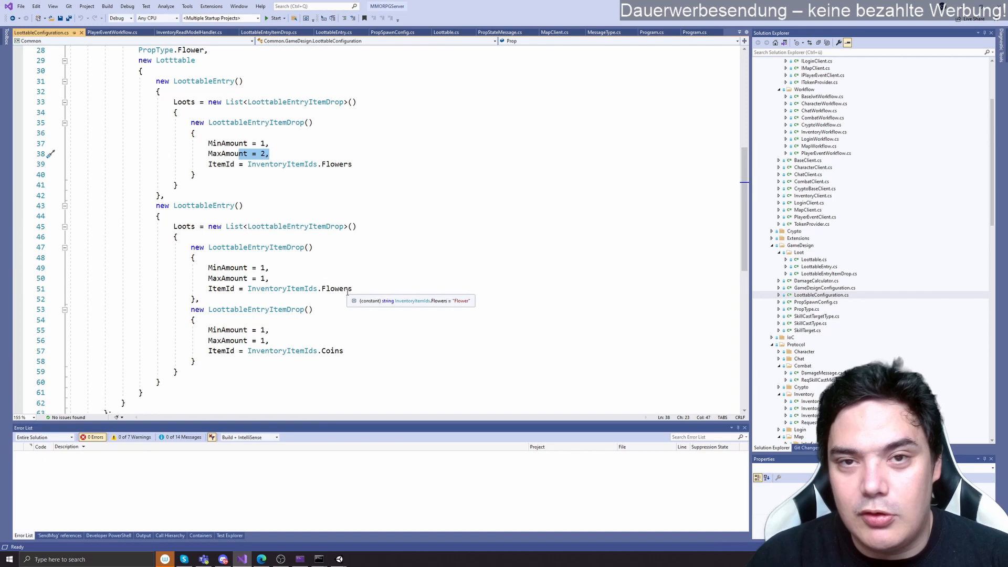
mouse_move(250, 347)
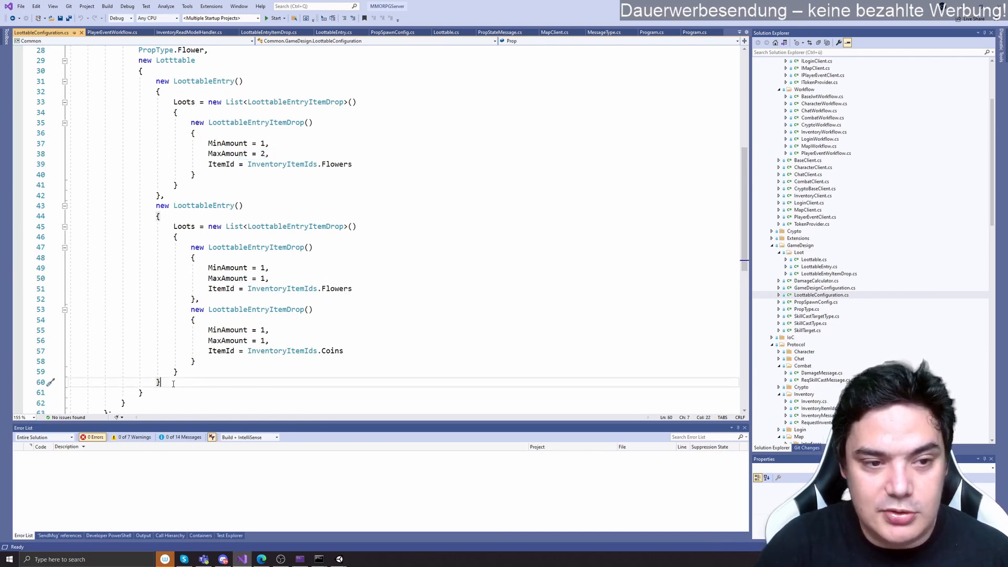
type("new L")
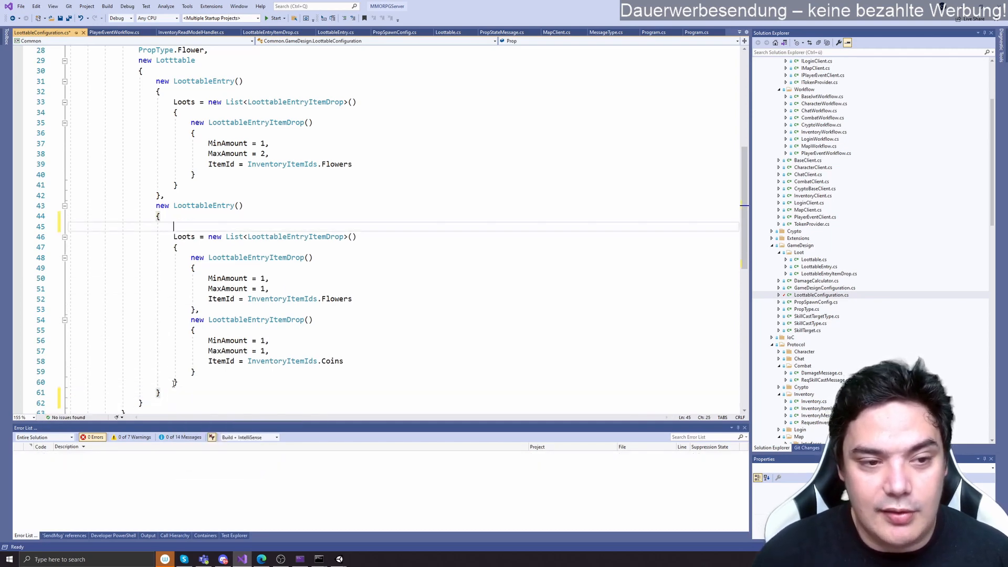
Add 'Weight = 200,' to the second Flower loot entry and 'Weight = 10' to the first
type("Weight = 2")
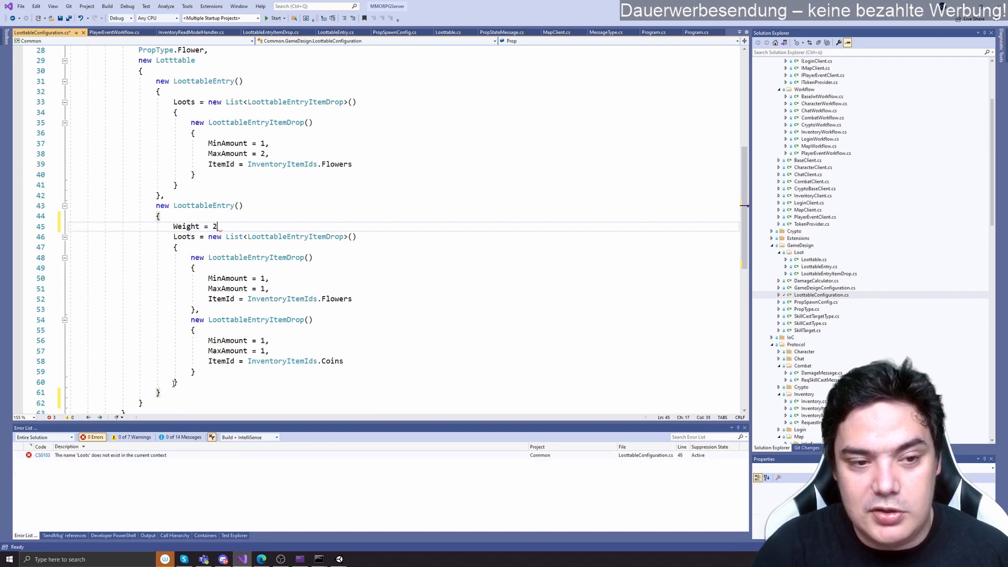
type("00,")
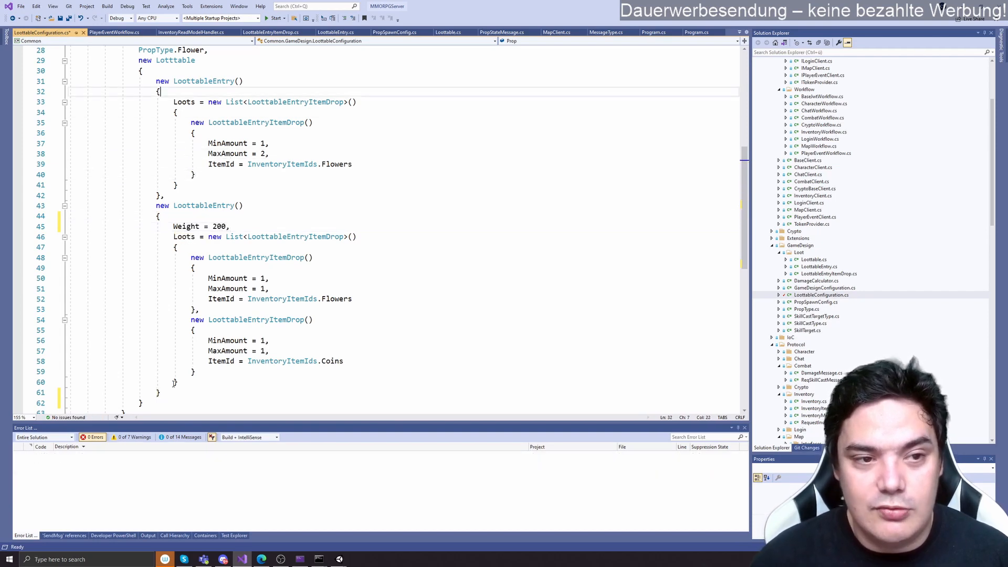
type("Weight = 10")
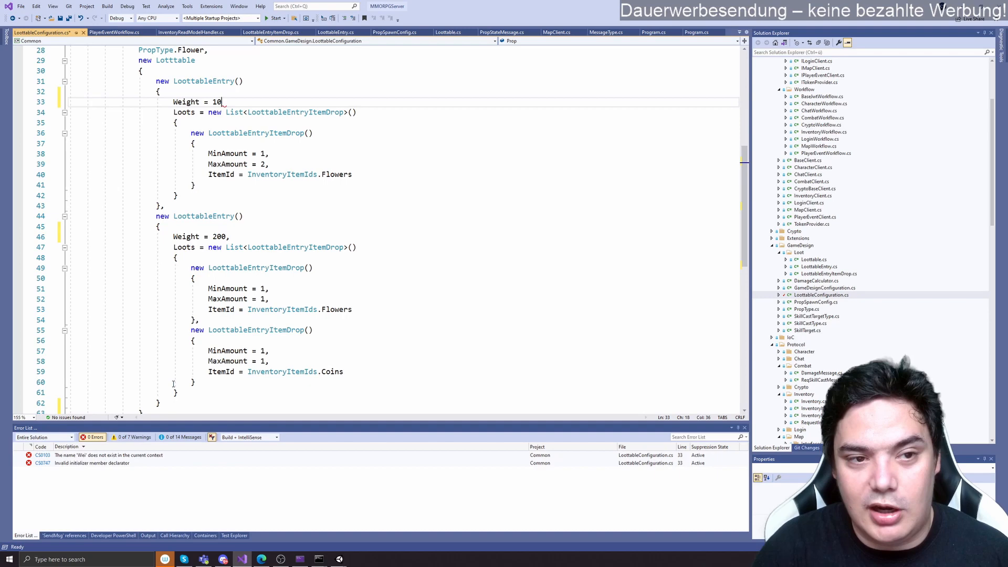